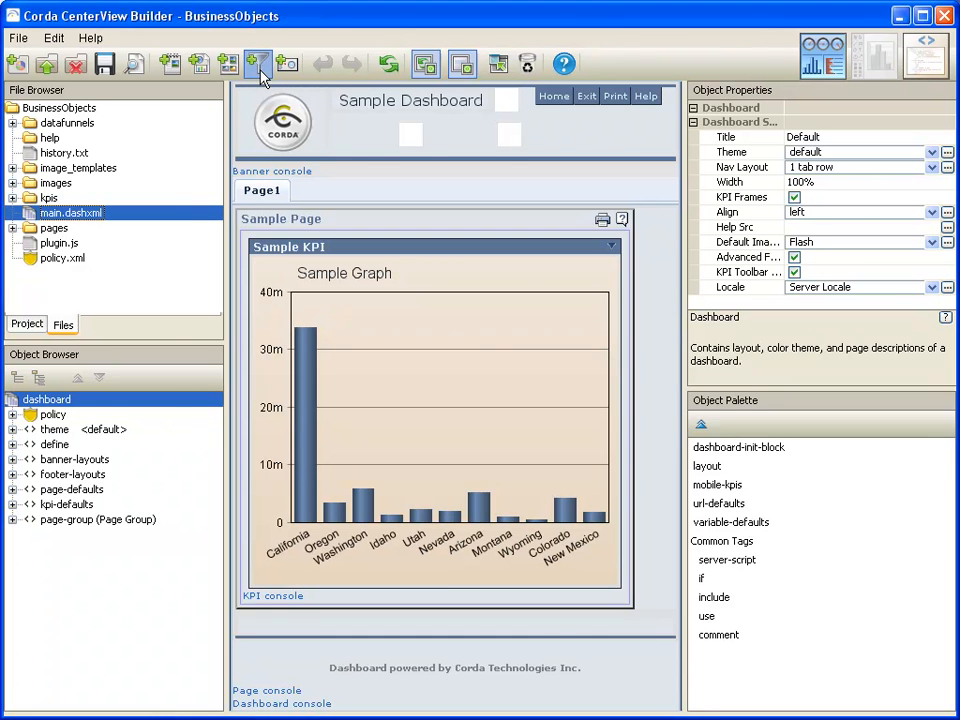
Step: Create a new wizard-guided datafunnel named eFashion and continue to the data-source choice
click(256, 62)
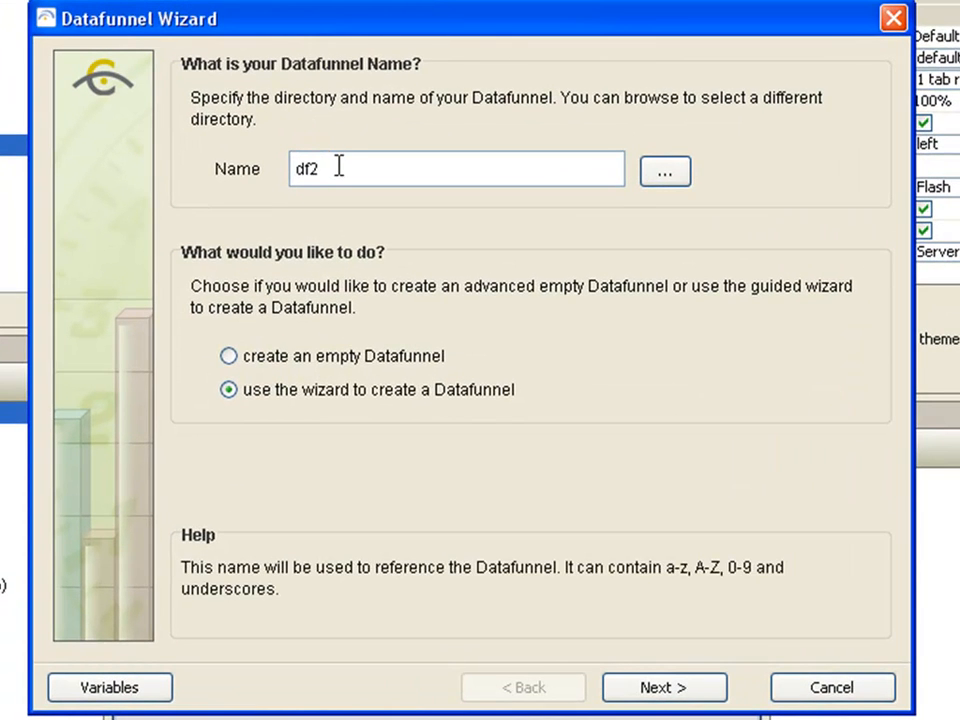
text(eFashion)
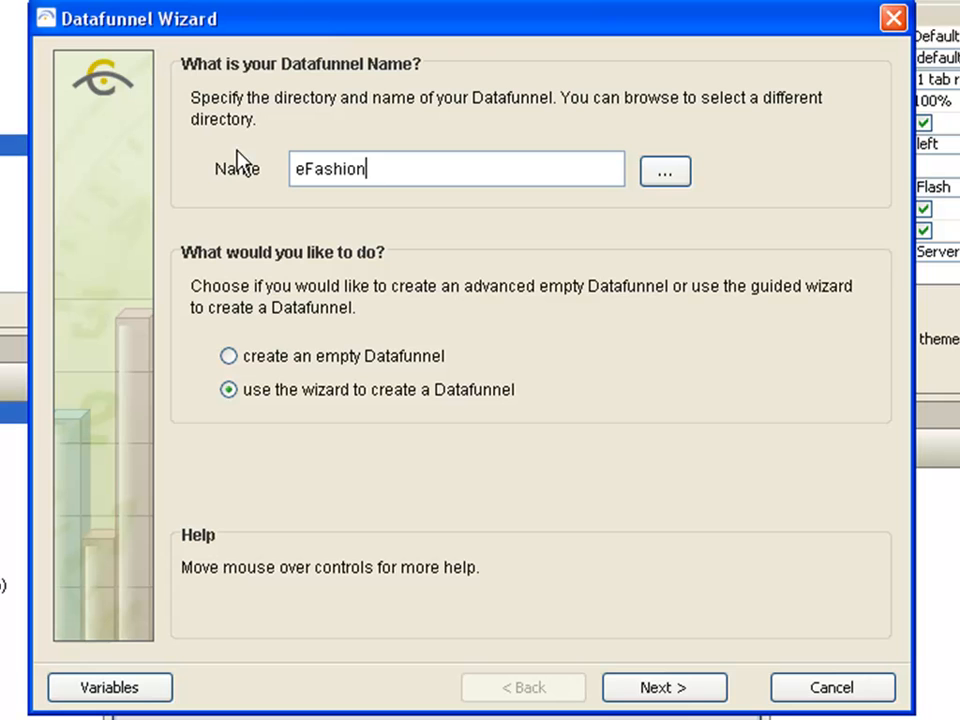
mouse_move(648, 632)
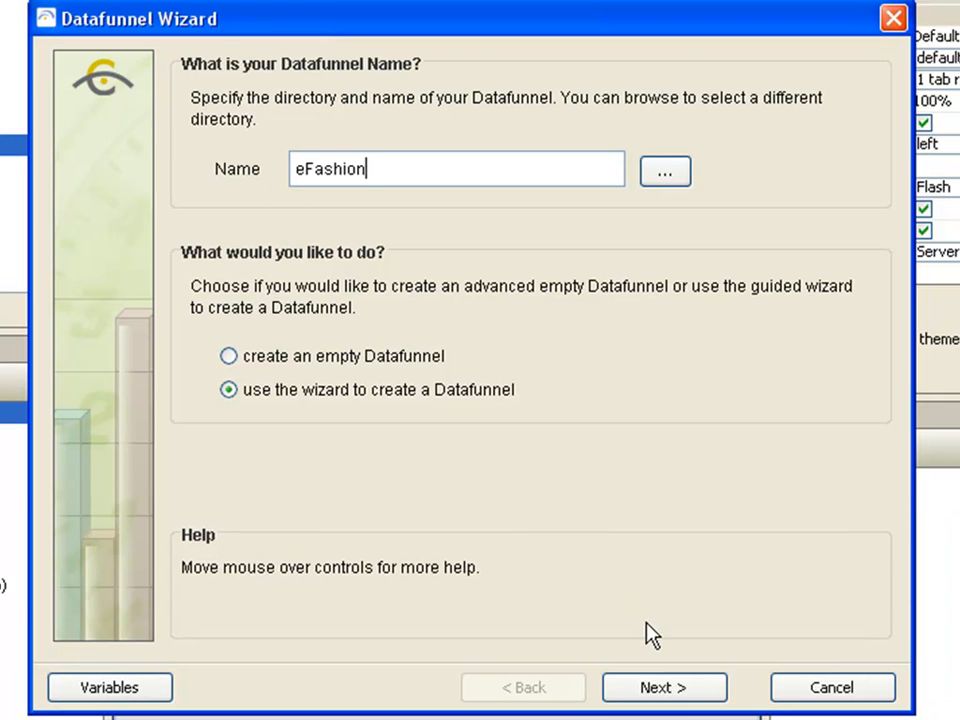
click(664, 688)
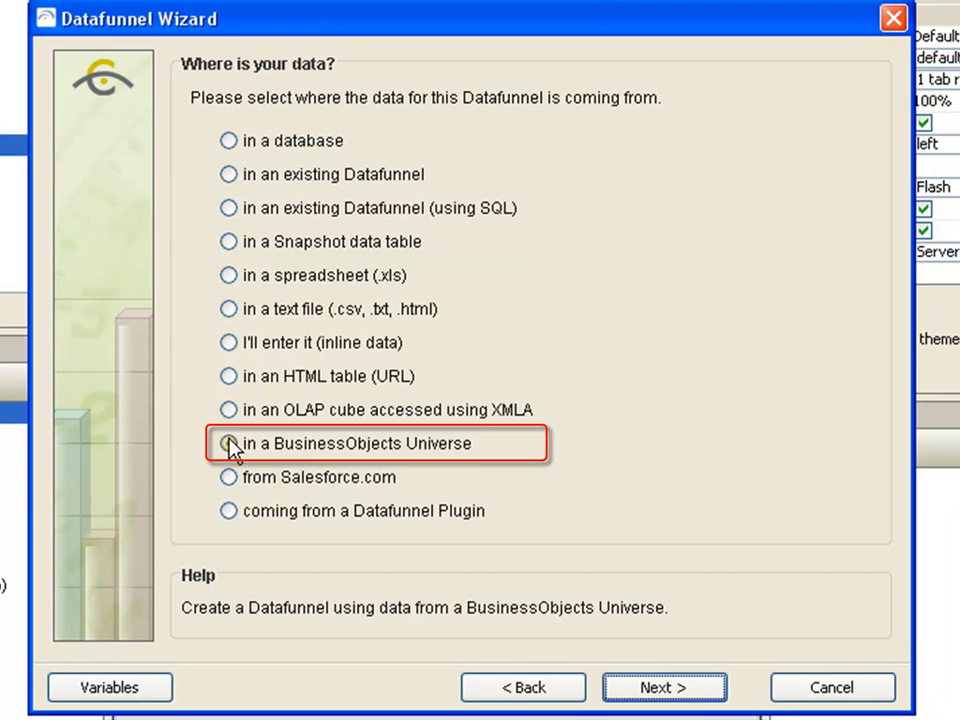
Step: Choose a BusinessObjects Universe as the source and connect through a saved Alias
click(660, 688)
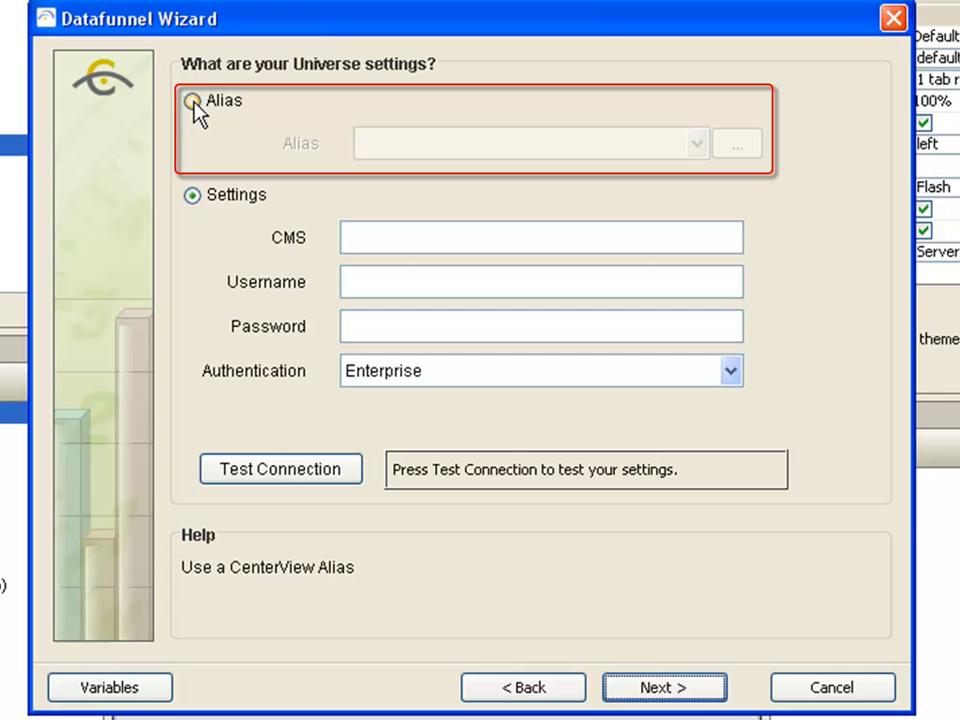
click(190, 104)
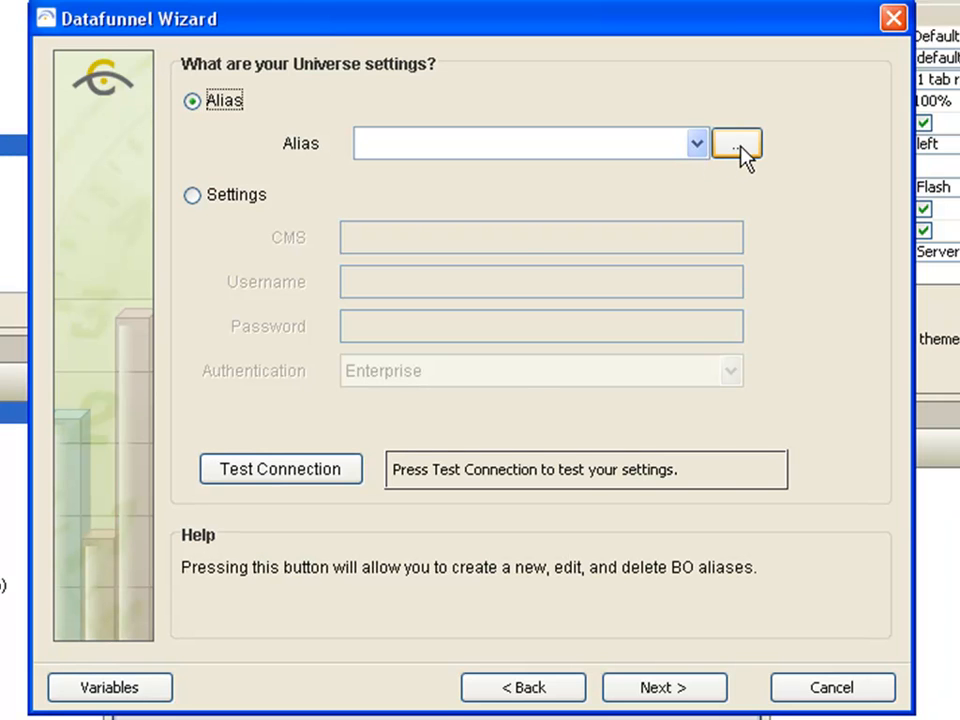
Step: Add a new connection alias eFashion to CMS bo3.corda.com with the Admin username
click(740, 144)
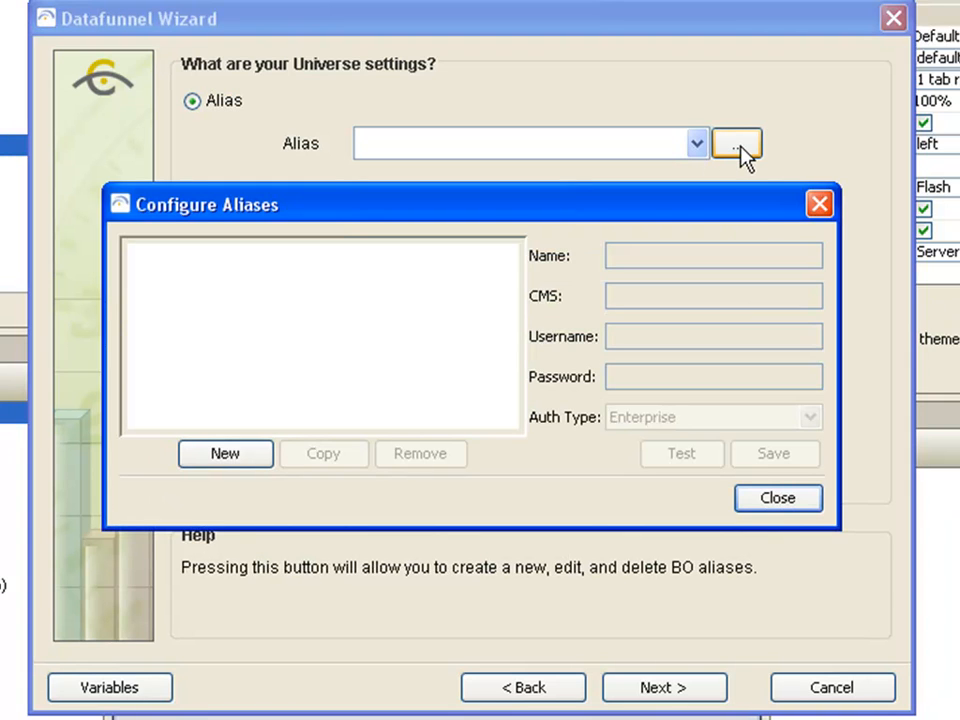
mouse_move(418, 276)
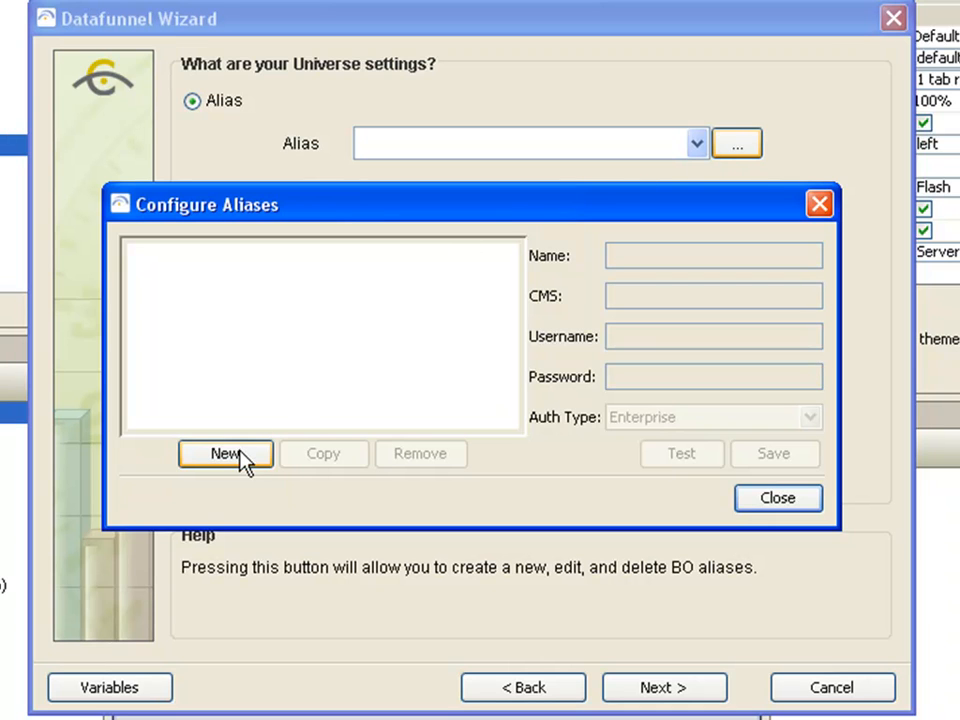
click(224, 452)
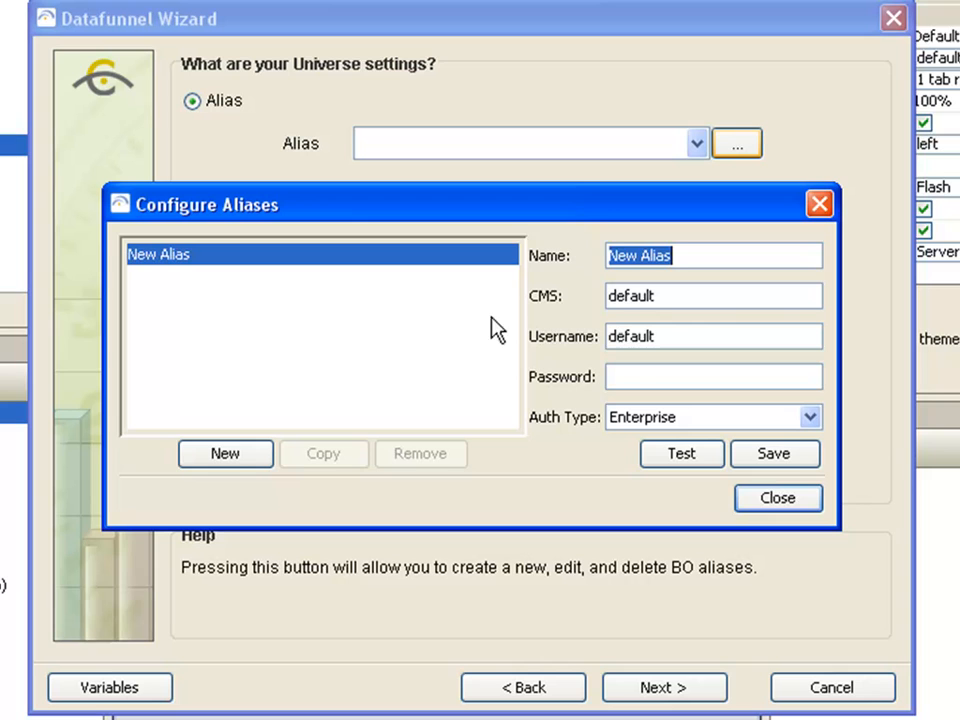
mouse_move(608, 218)
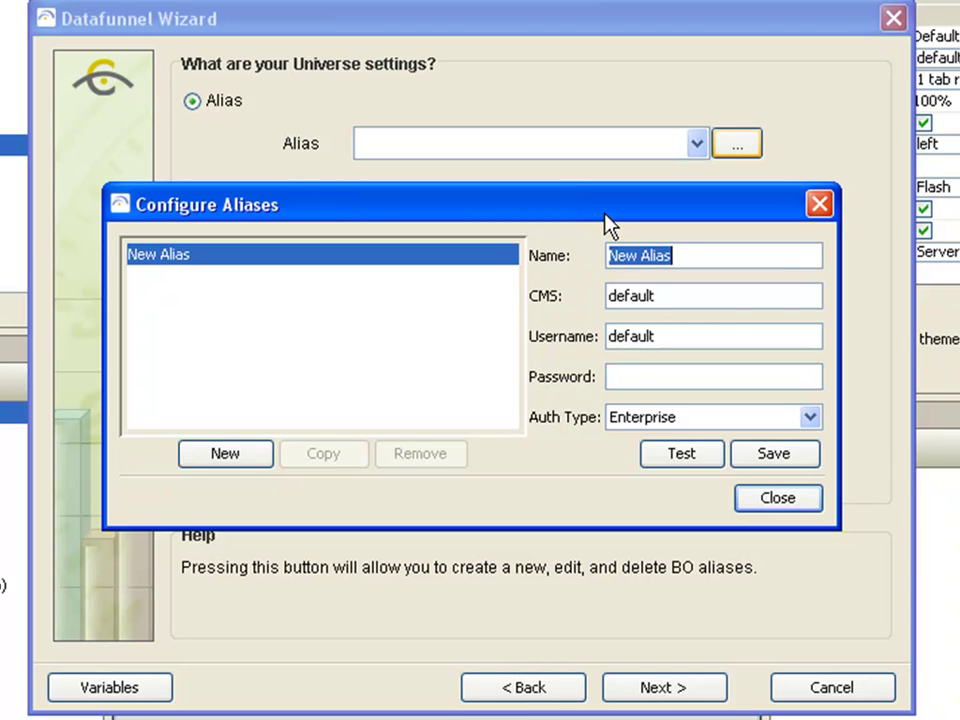
text(eFashion)
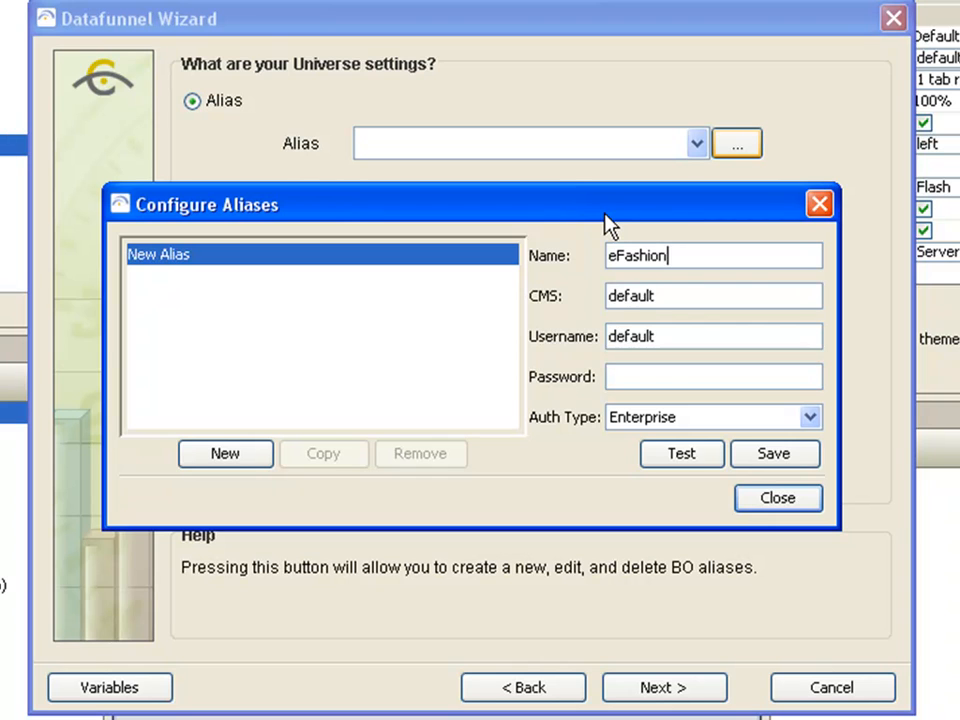
text(bo3.corda.com)
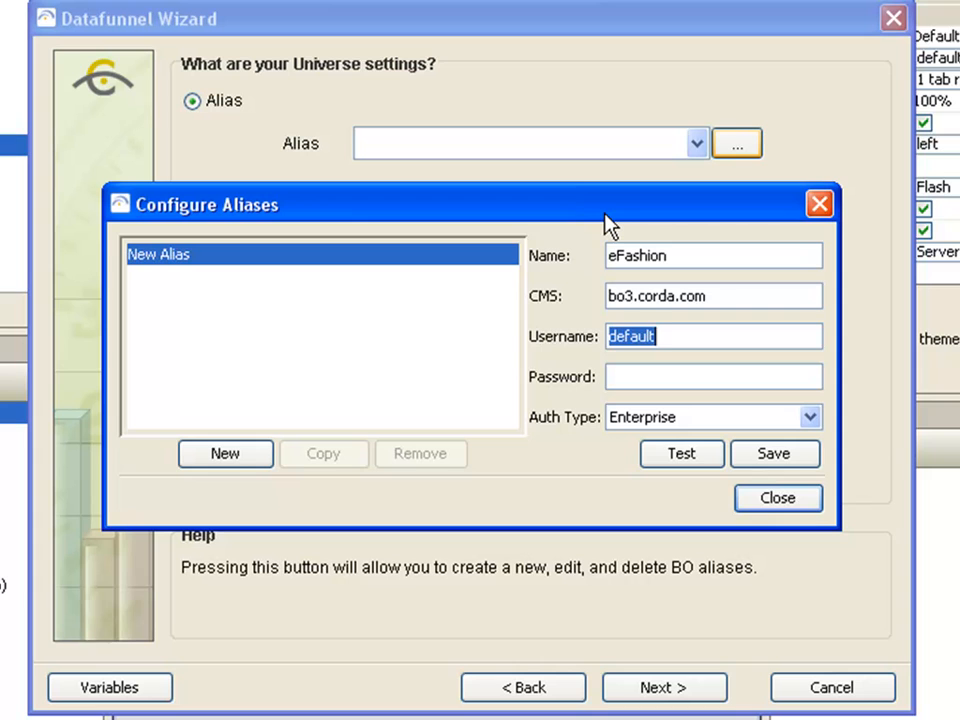
text(Administrator)
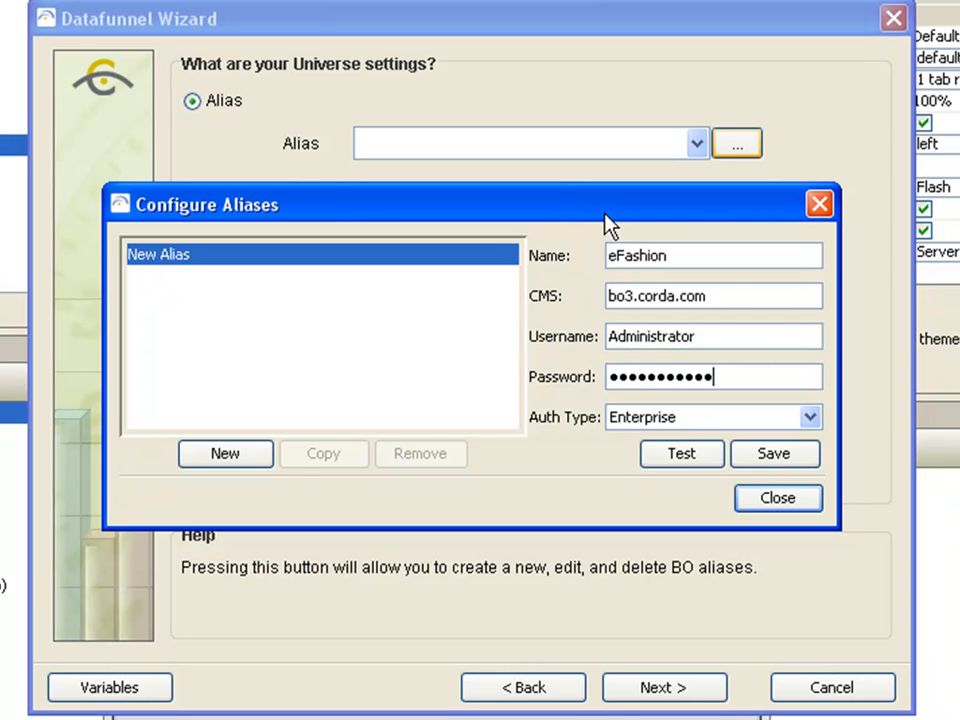
Step: Test the connection successfully, save the alias and select eFashion for the datafunnel
click(804, 416)
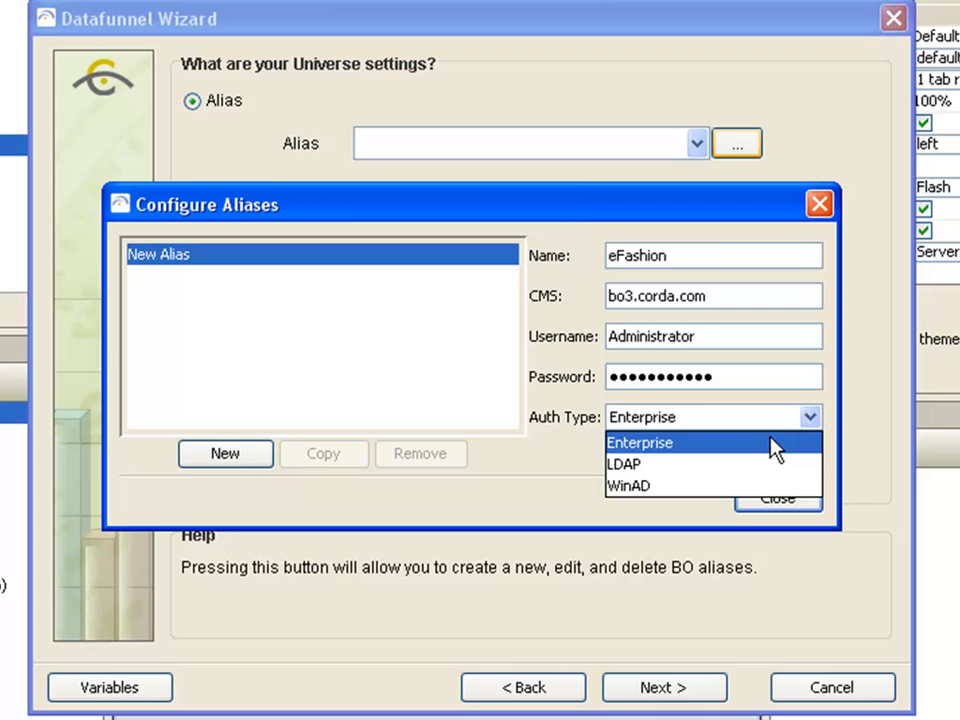
click(682, 454)
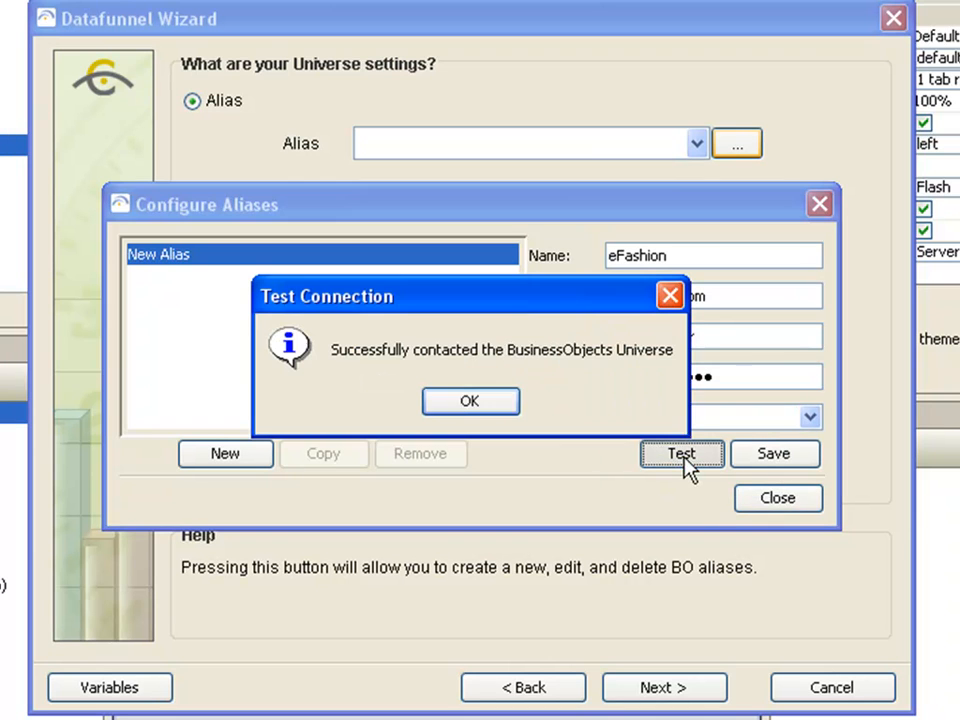
click(470, 400)
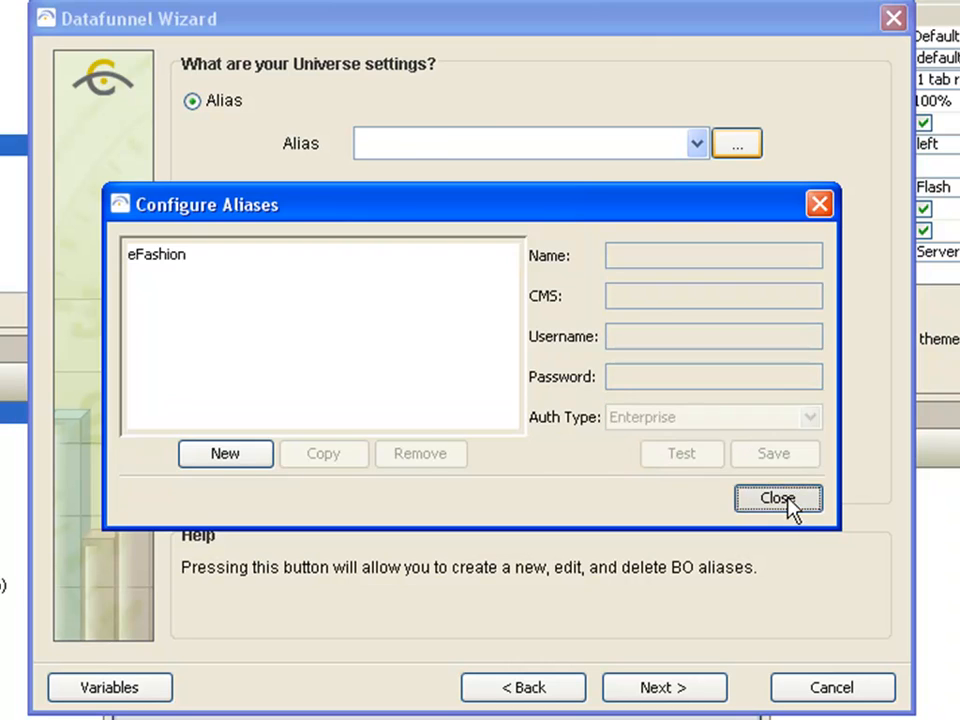
click(780, 498)
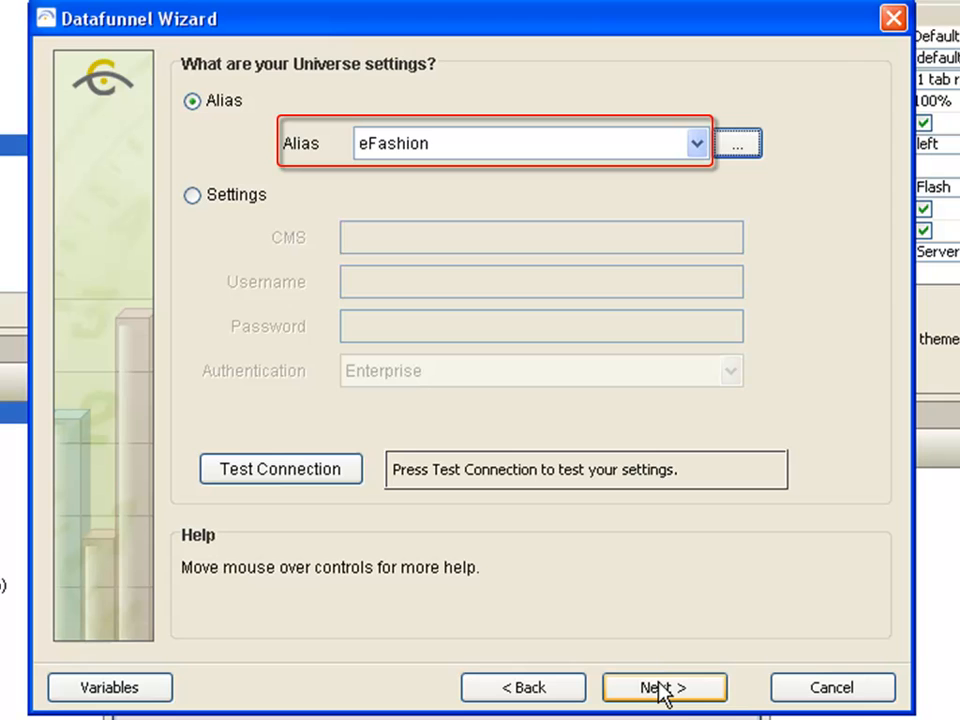
Step: Select the eFashion universe in the webi universes folder and reach the query parameters
click(660, 688)
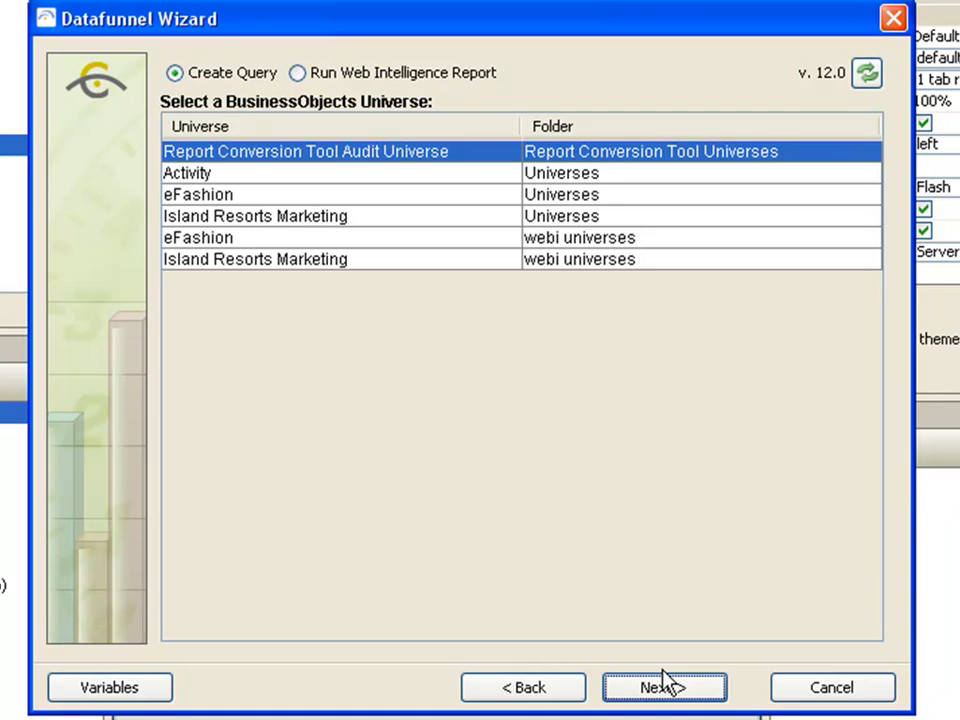
click(198, 236)
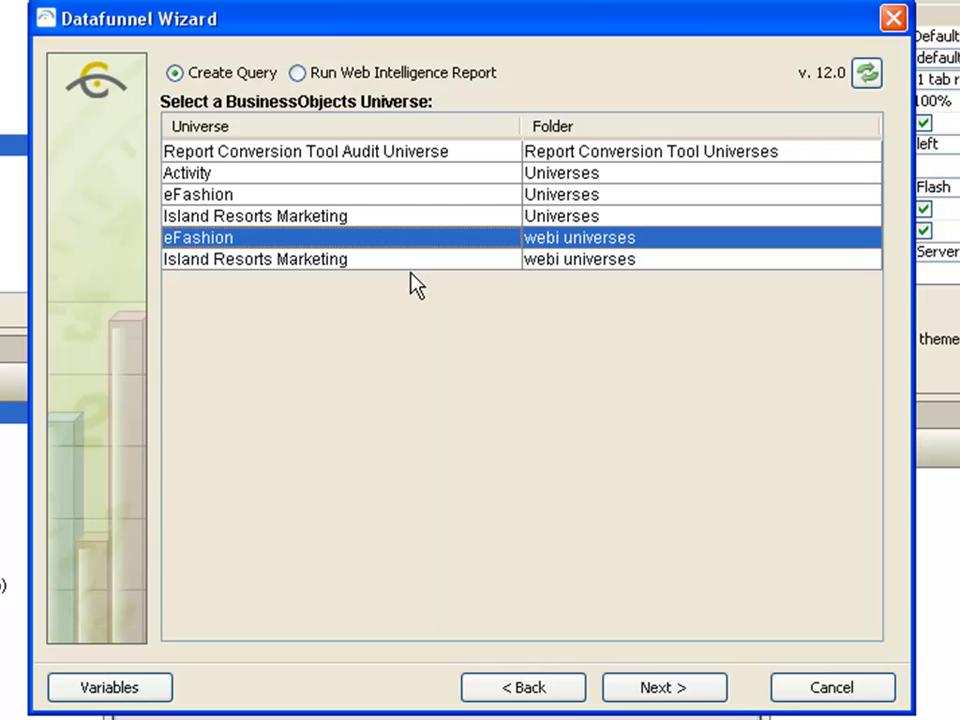
click(664, 688)
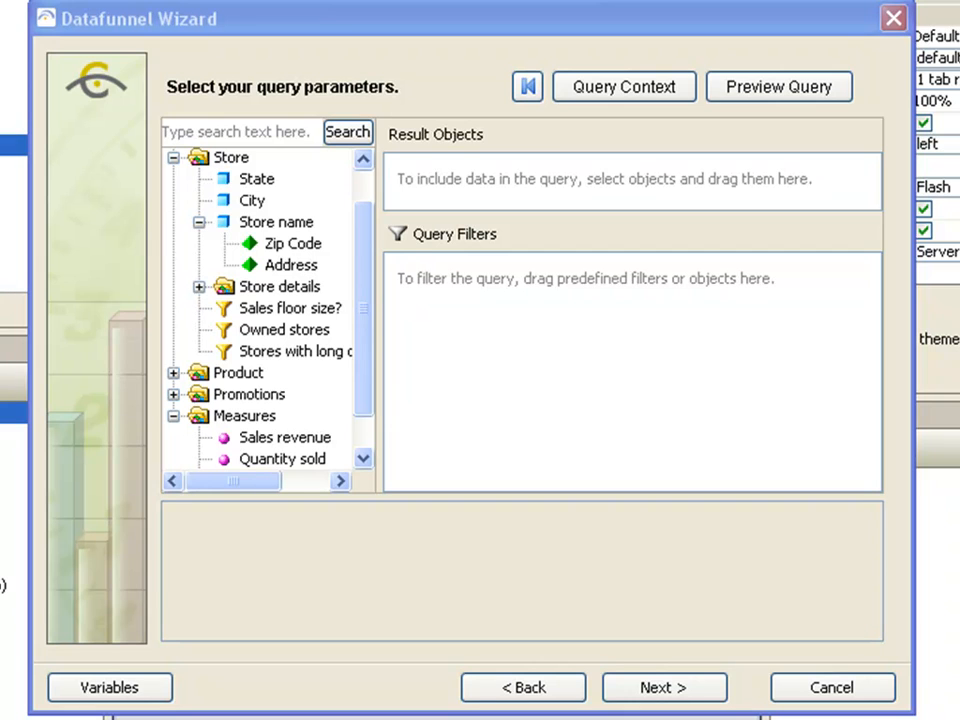
Step: Add Store name and Sales revenue as result objects and preview the 13 store revenue rows
click(276, 222)
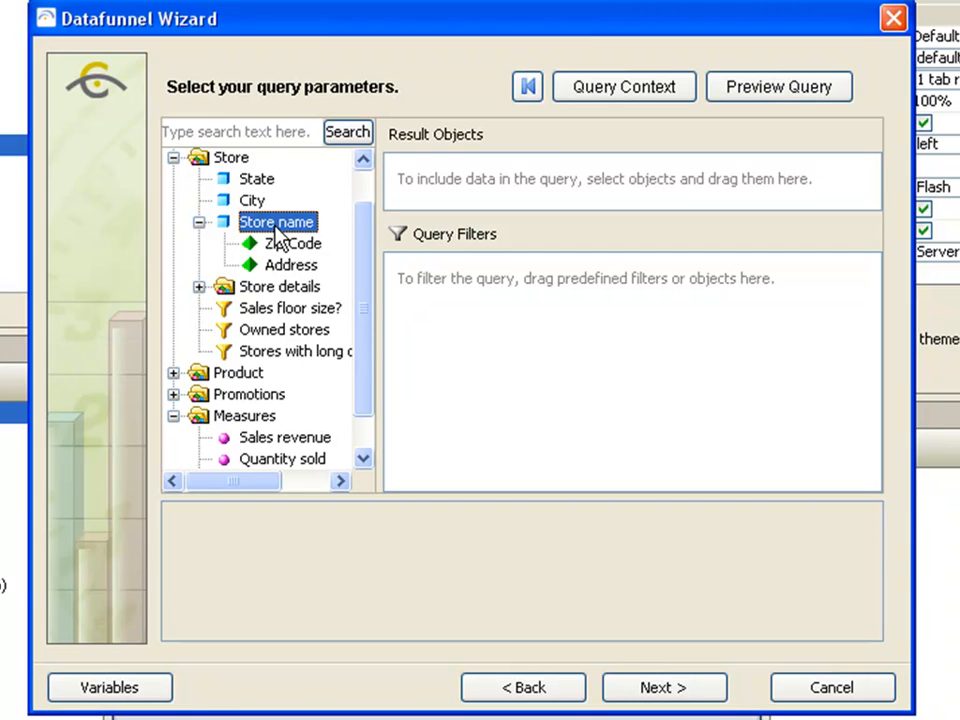
drag(278, 220, 460, 180)
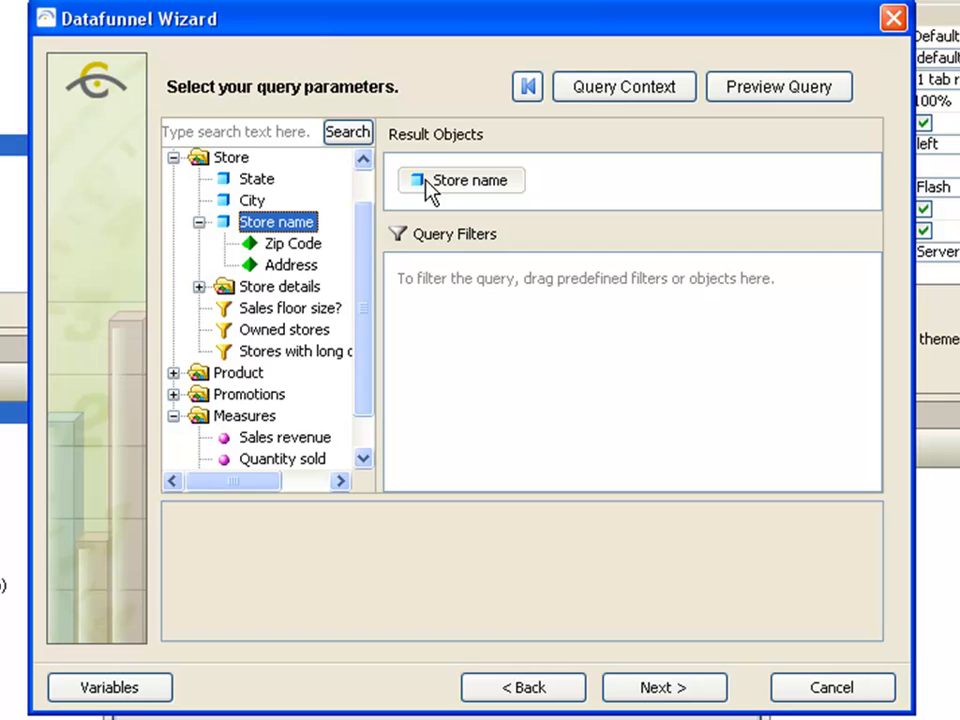
click(284, 436)
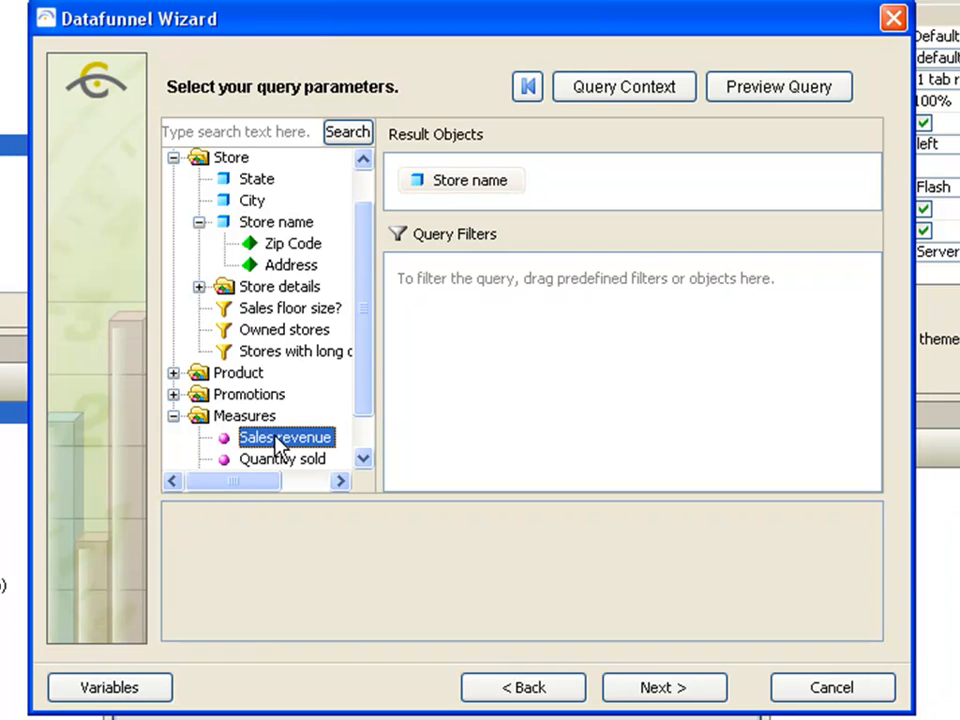
drag(284, 436, 604, 180)
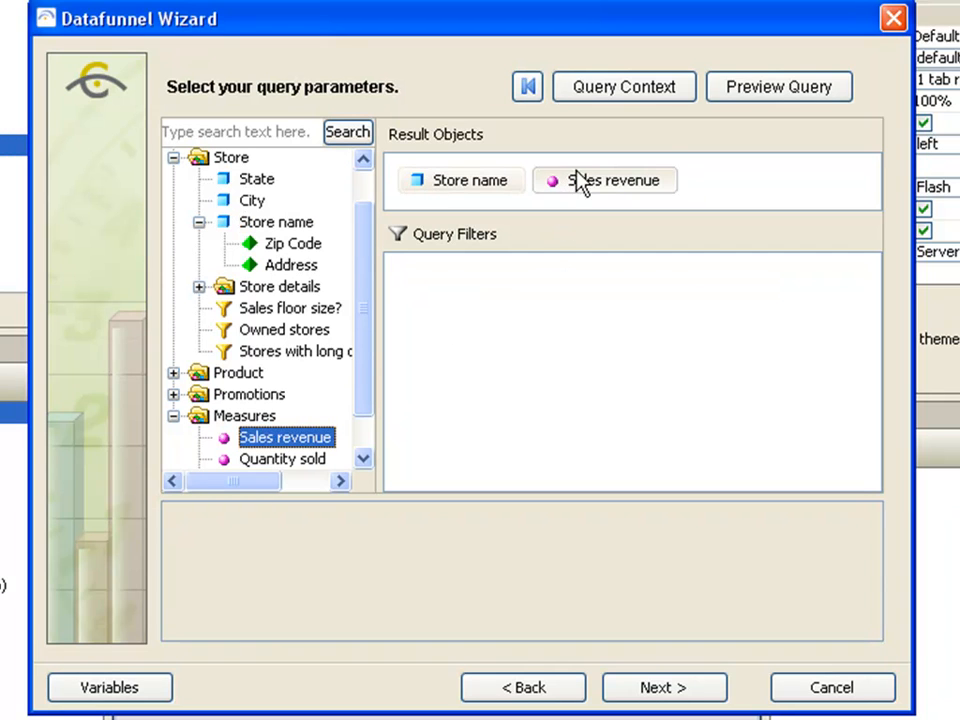
mouse_move(780, 92)
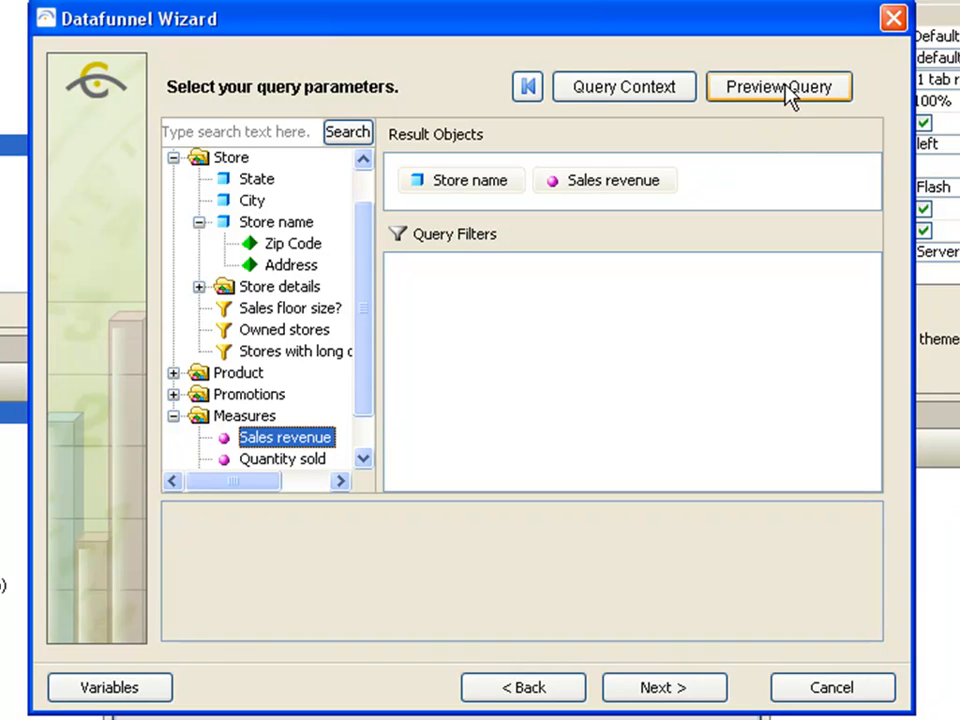
click(780, 88)
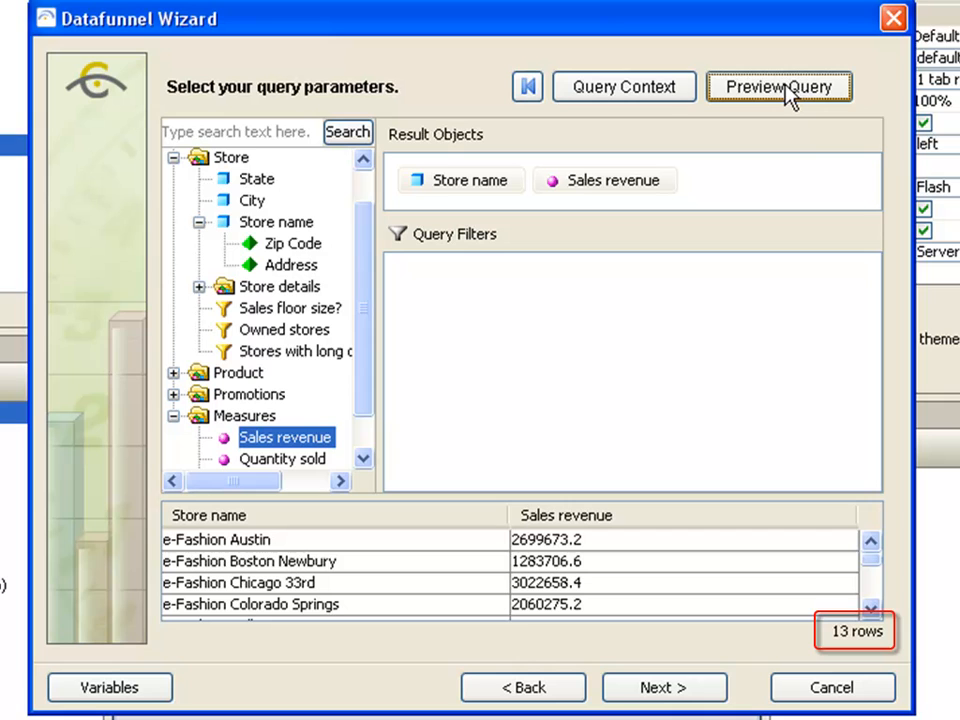
mouse_move(778, 140)
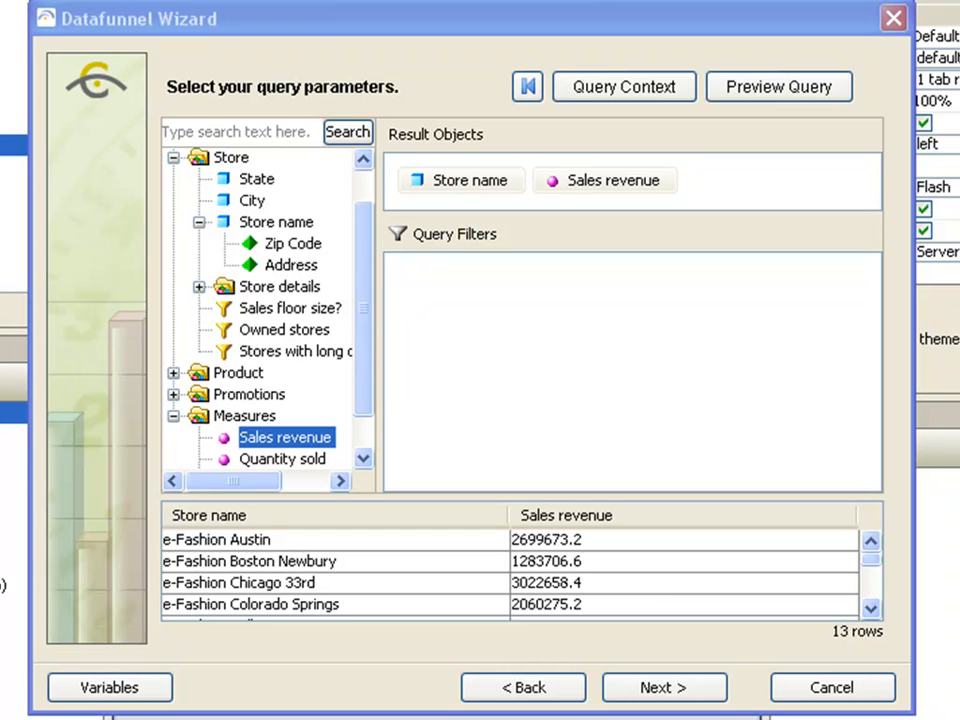
mouse_move(20, 240)
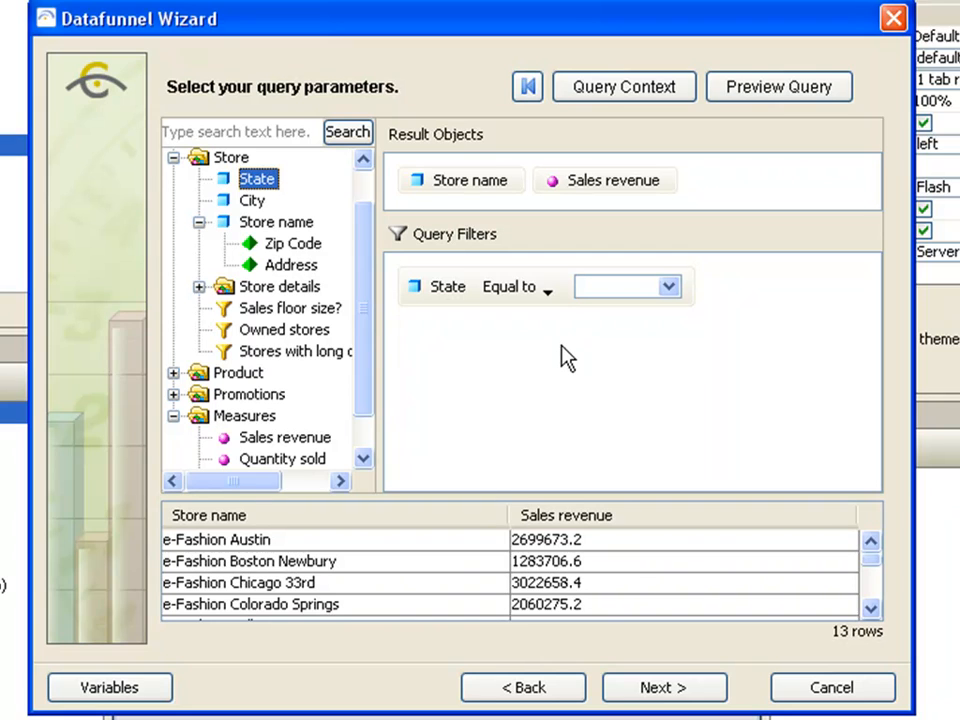
mouse_move(652, 328)
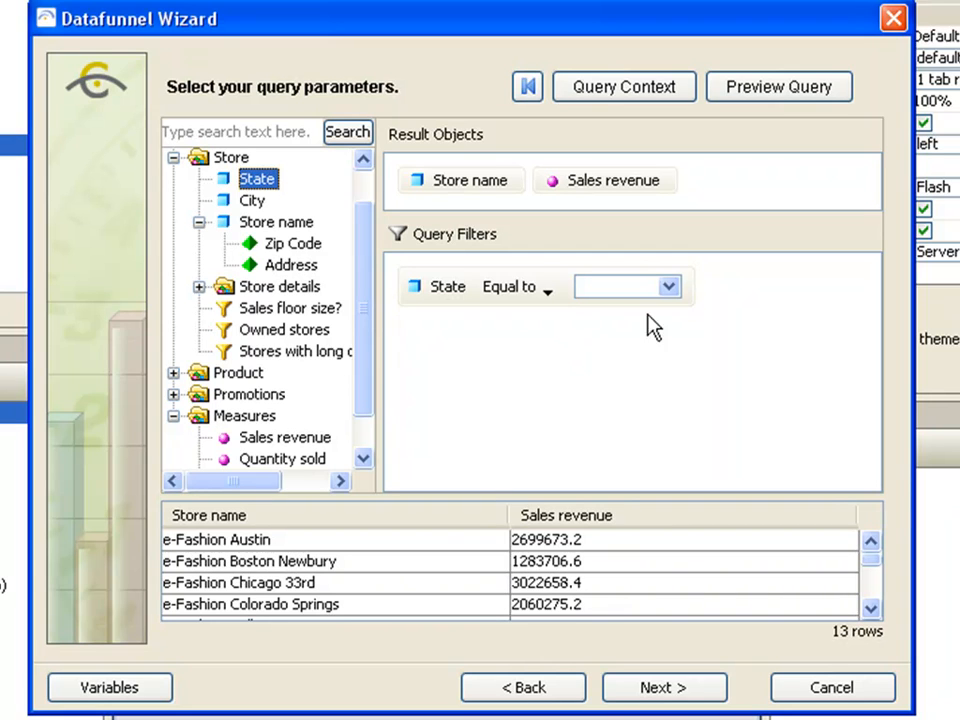
Step: Filter State equal to Texas and preview the 4 Texas store rows
click(664, 286)
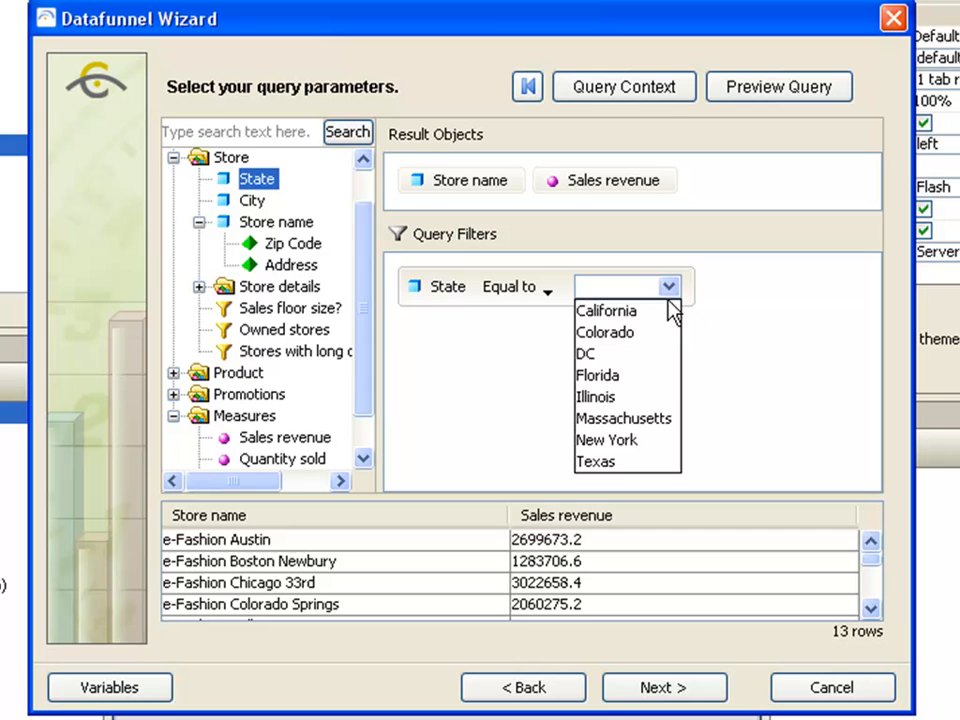
click(596, 460)
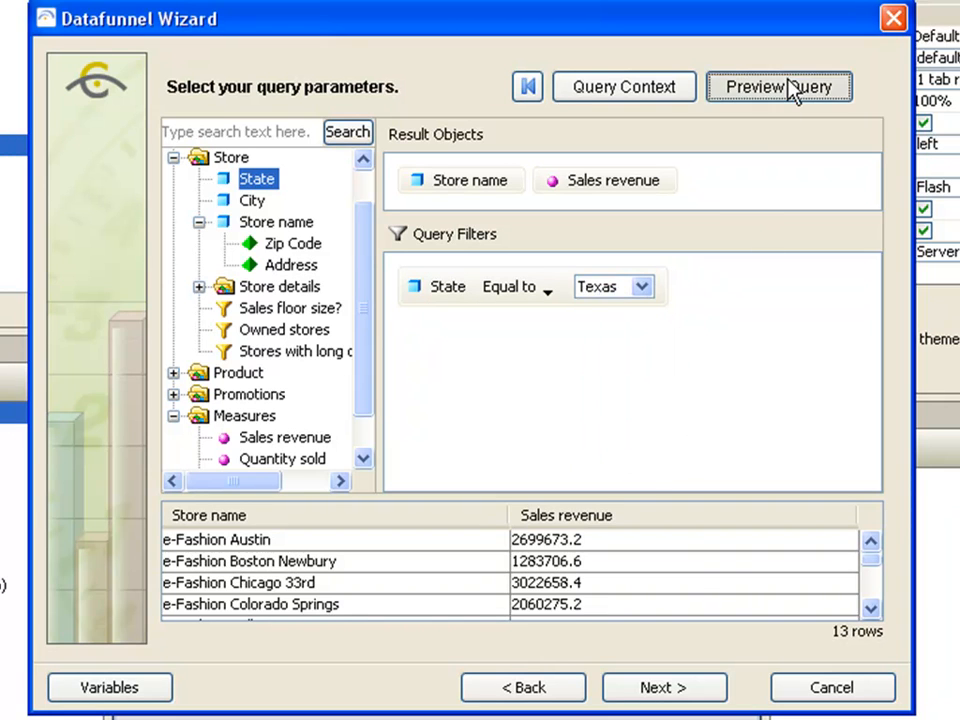
click(780, 88)
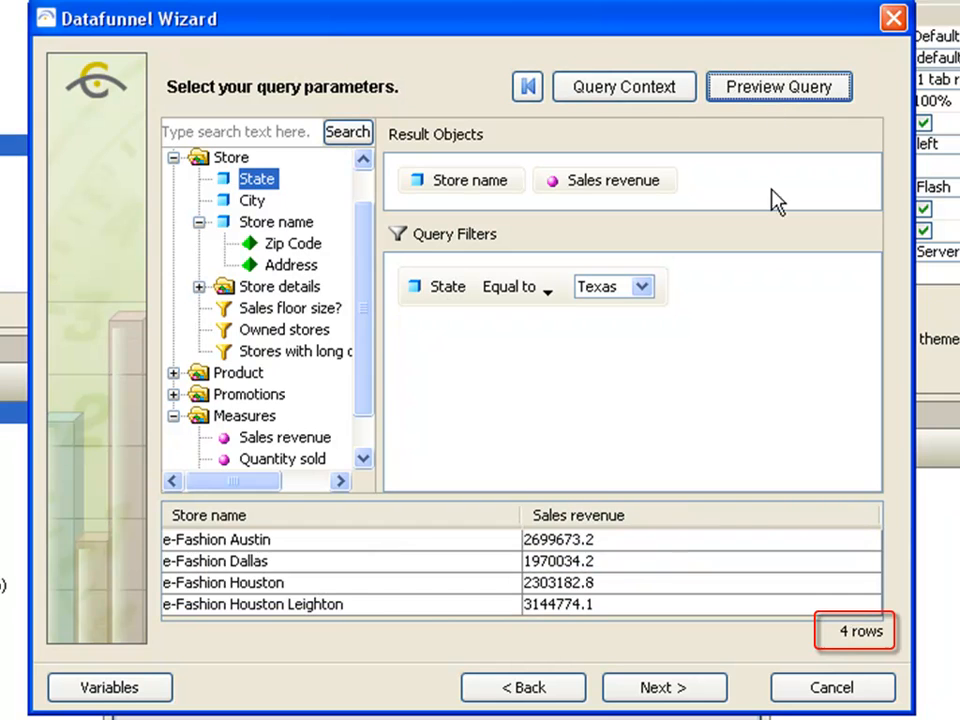
mouse_move(764, 280)
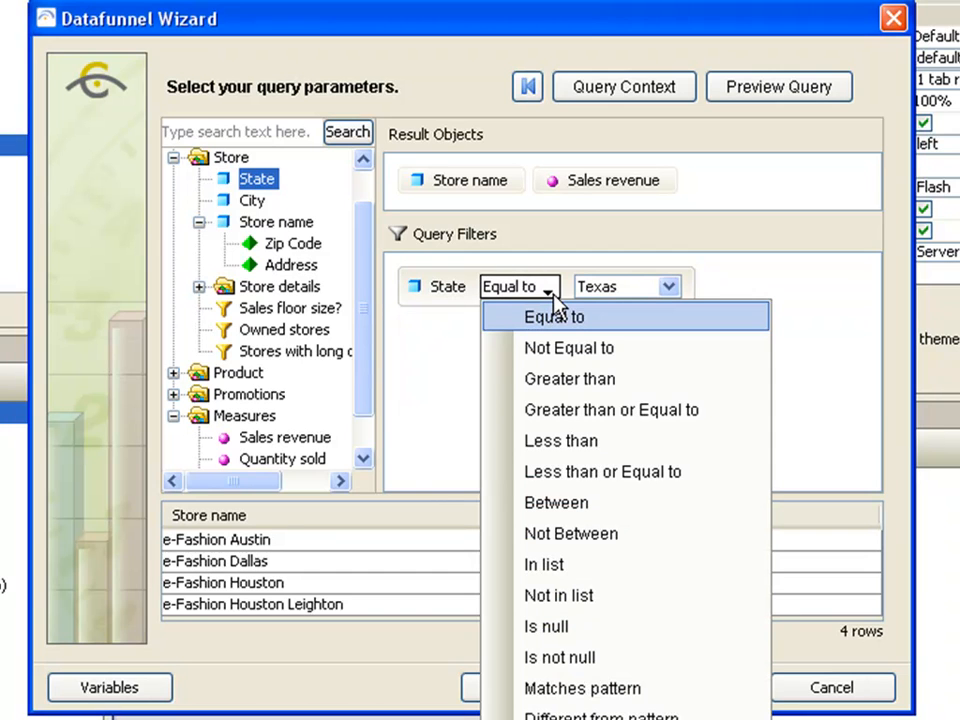
mouse_move(552, 472)
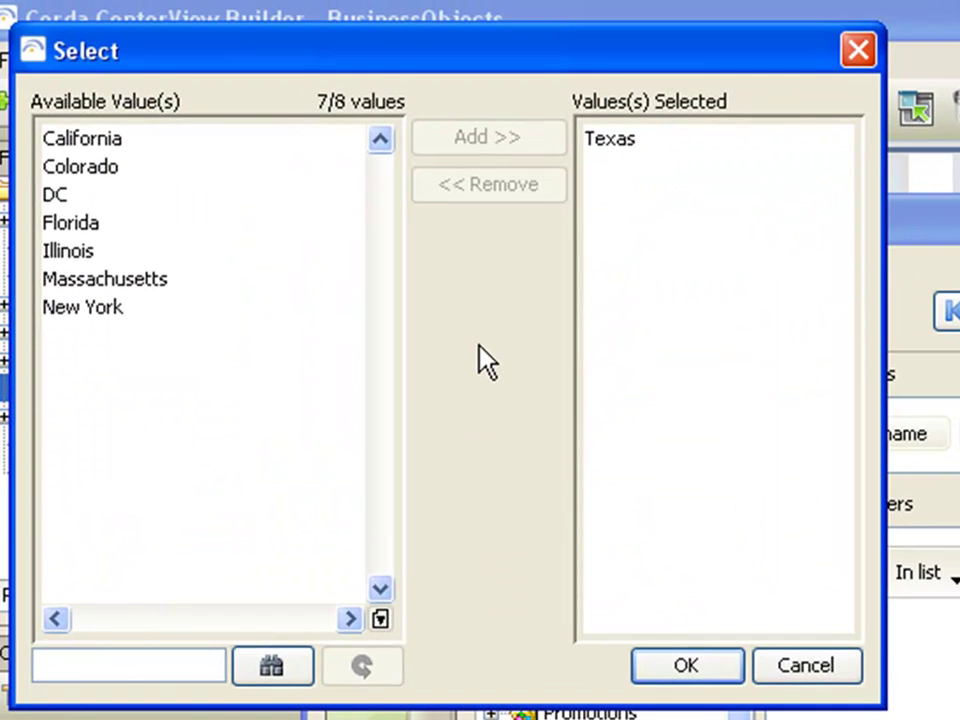
mouse_move(196, 188)
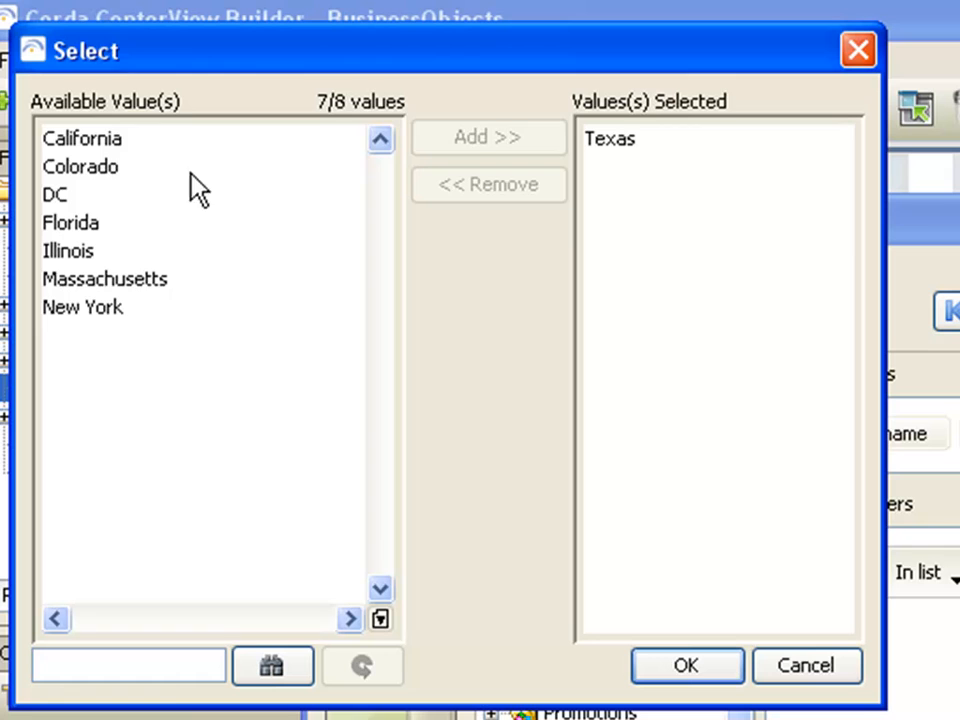
mouse_move(124, 150)
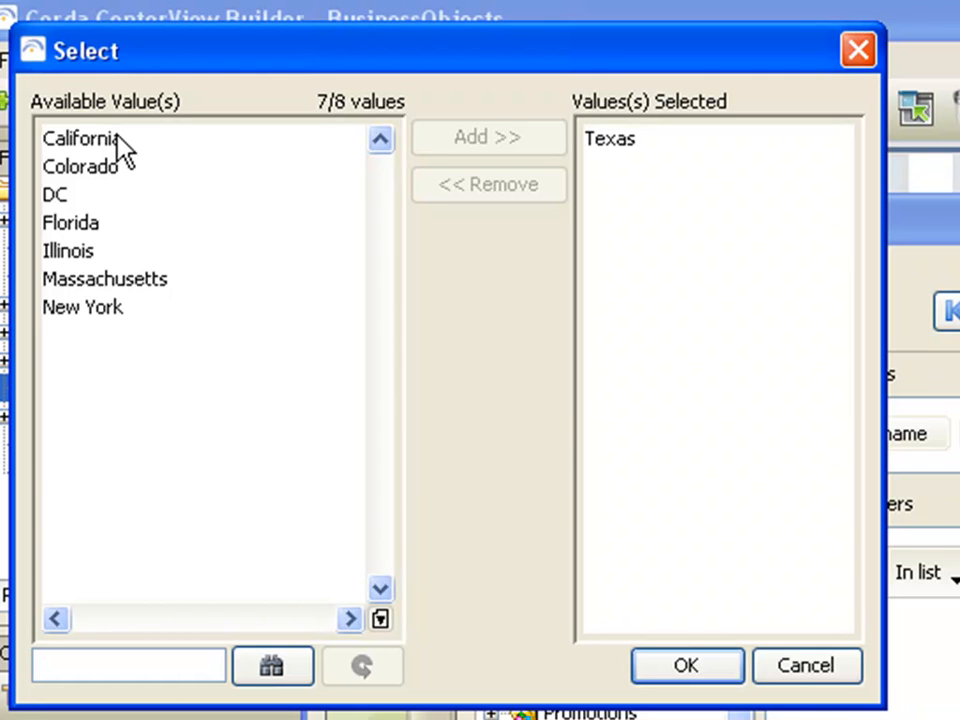
Step: Make State an In list condition covering California and Texas
click(84, 140)
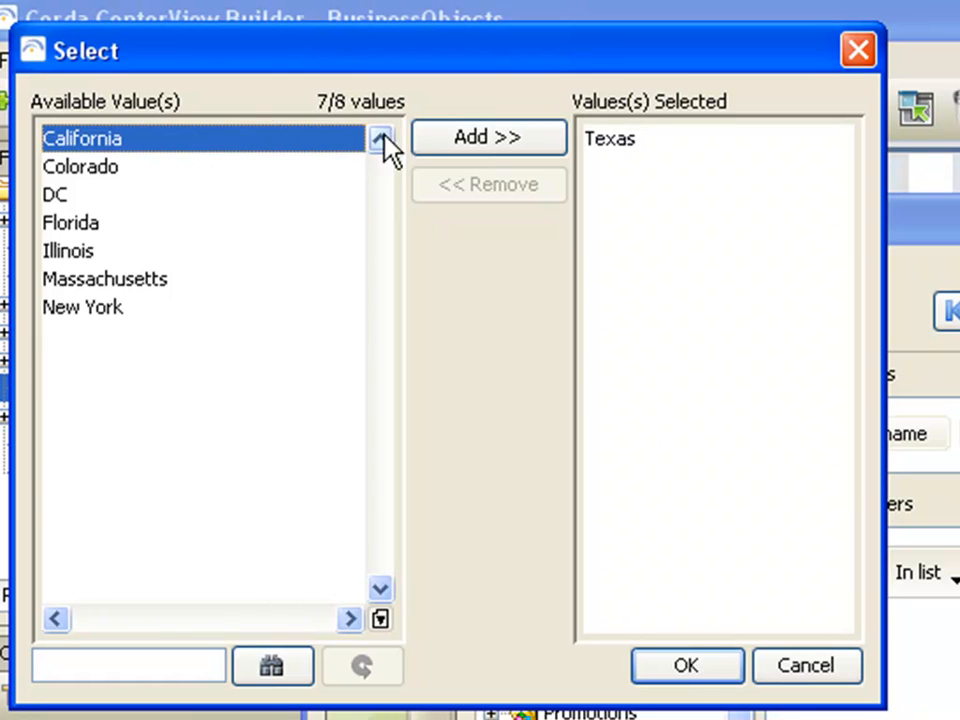
click(488, 136)
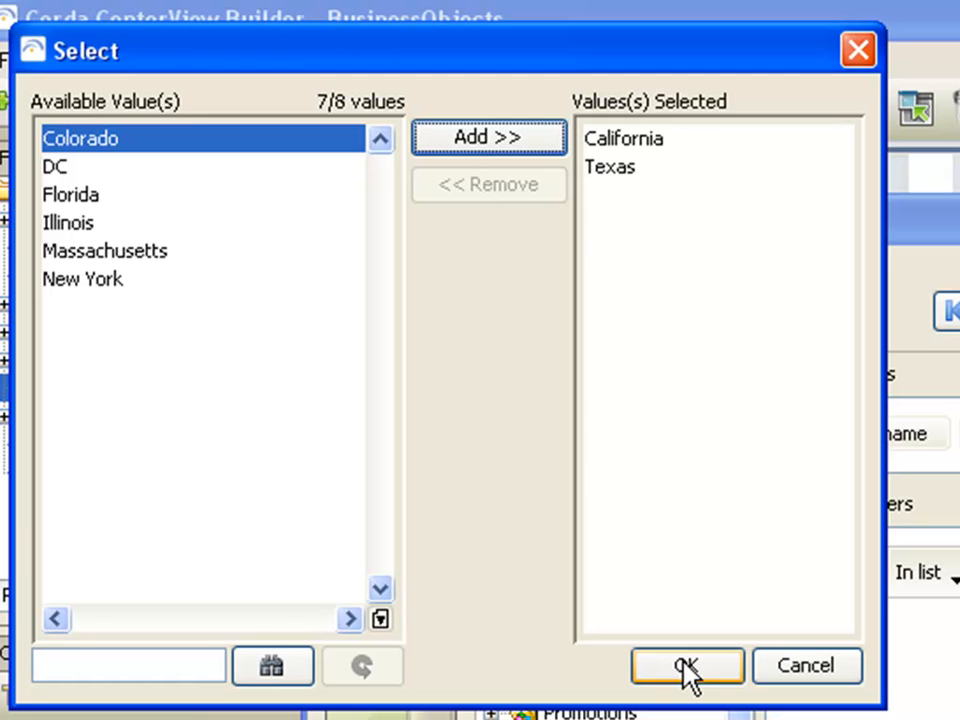
click(684, 666)
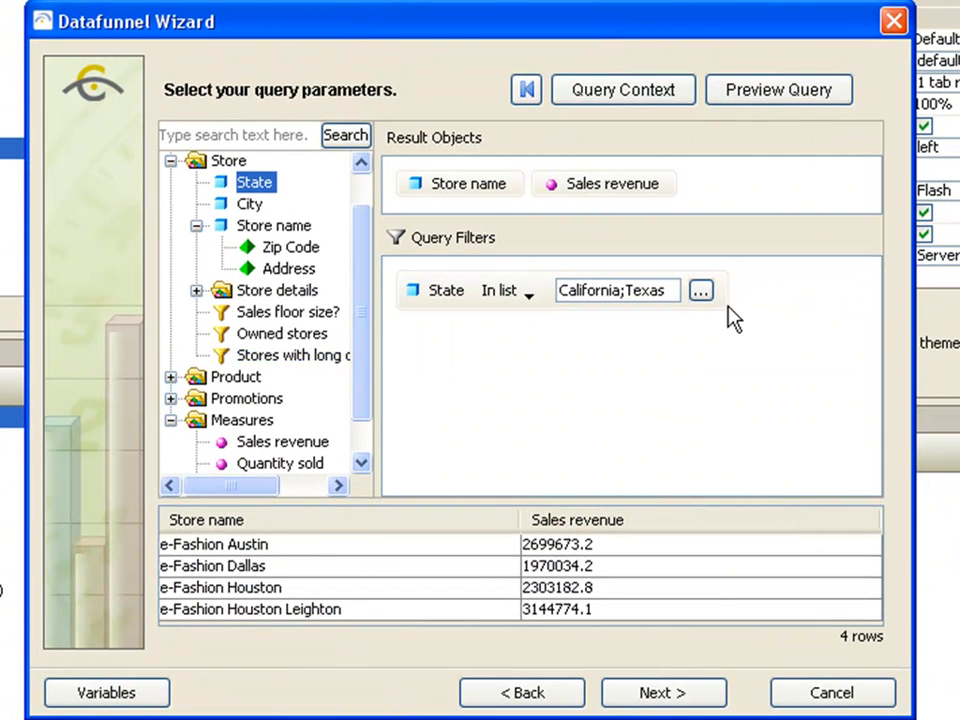
Step: Preview the six California and Texas rows, then finish the eFashion datafunnel wizard
click(780, 88)
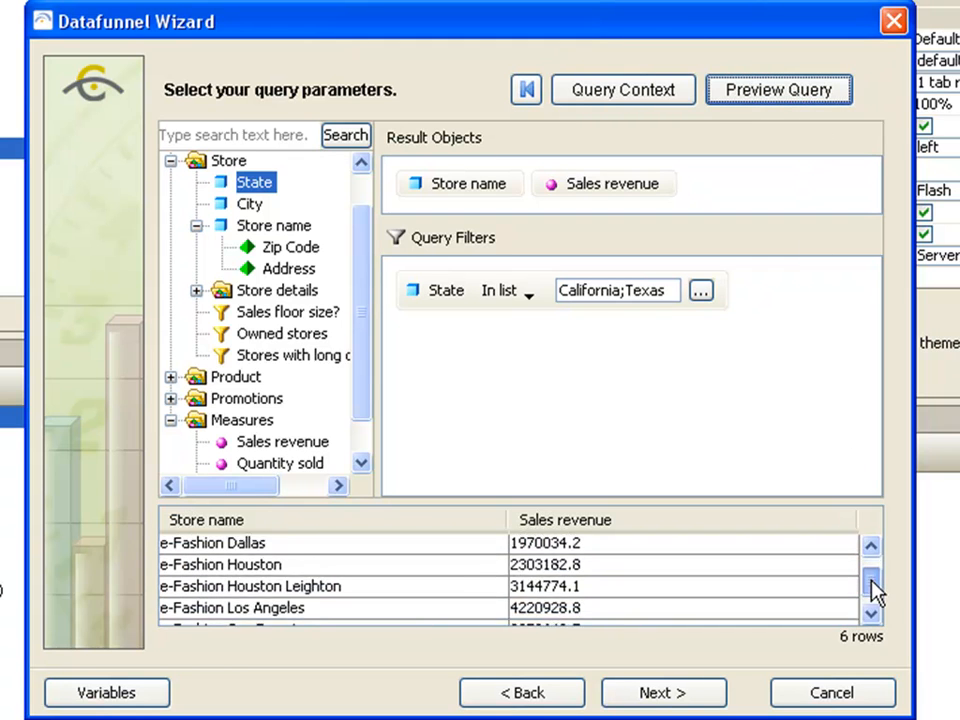
scroll(down, 3)
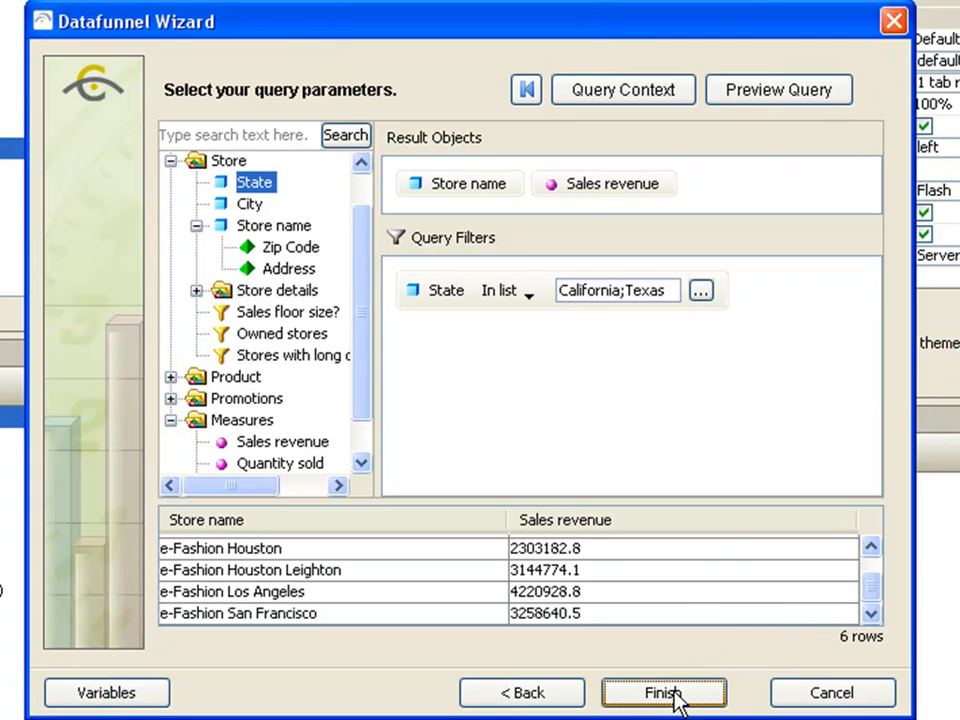
click(670, 692)
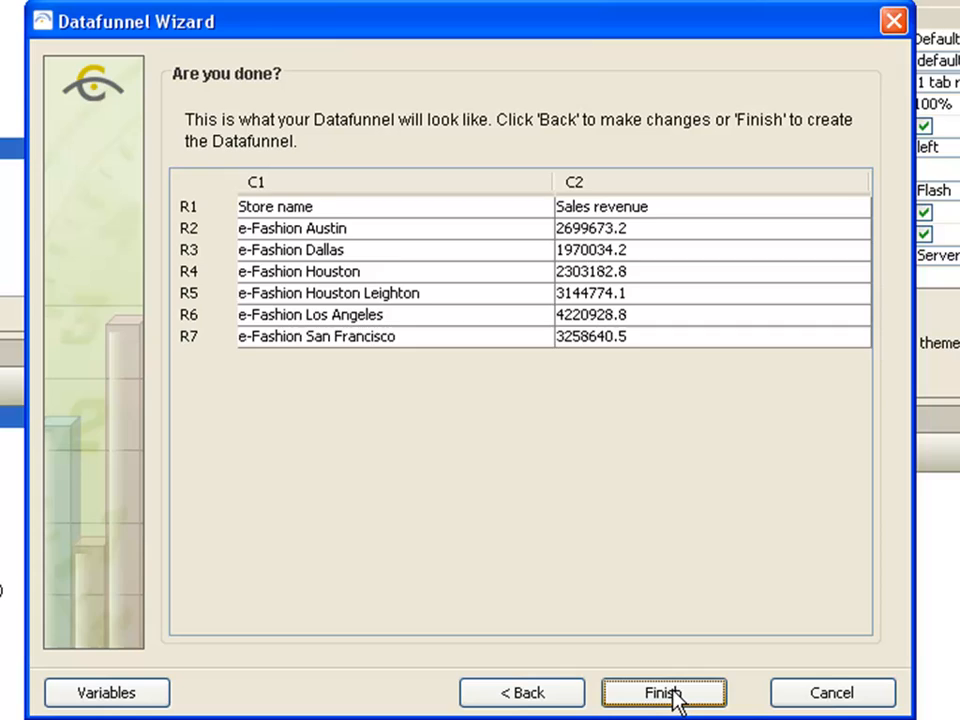
click(660, 692)
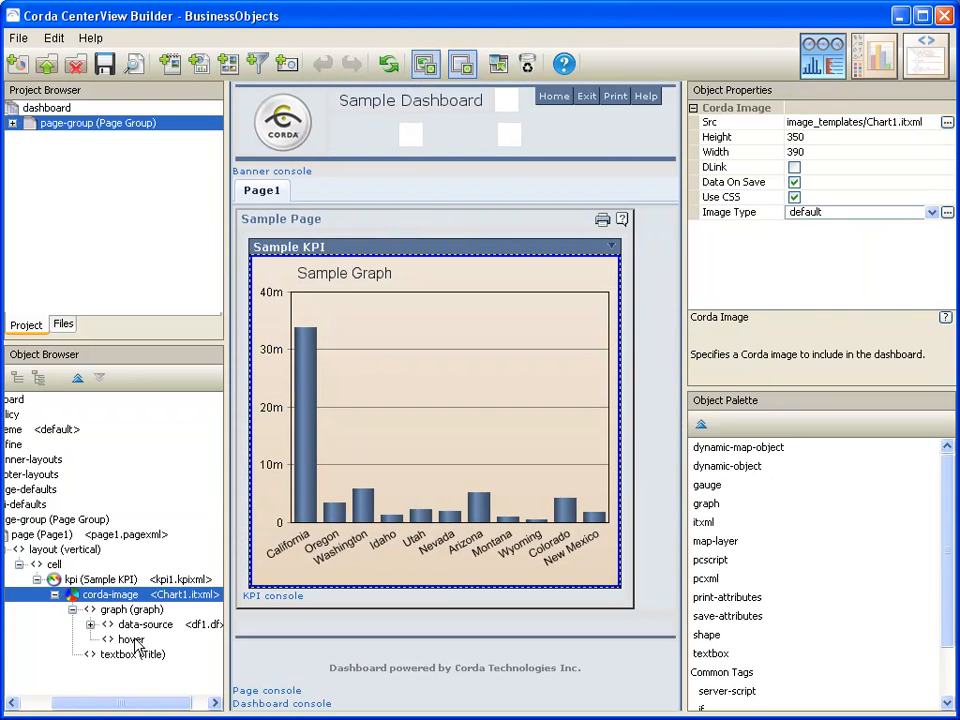
Step: Show the Sample Graph's data source properties, still pointing to df1
click(148, 624)
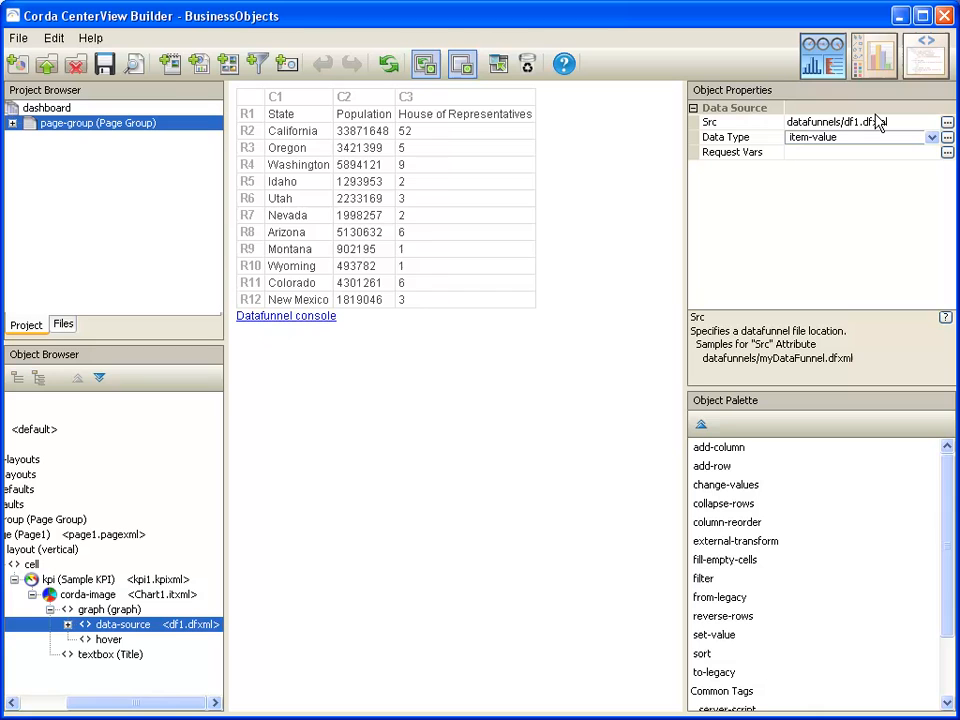